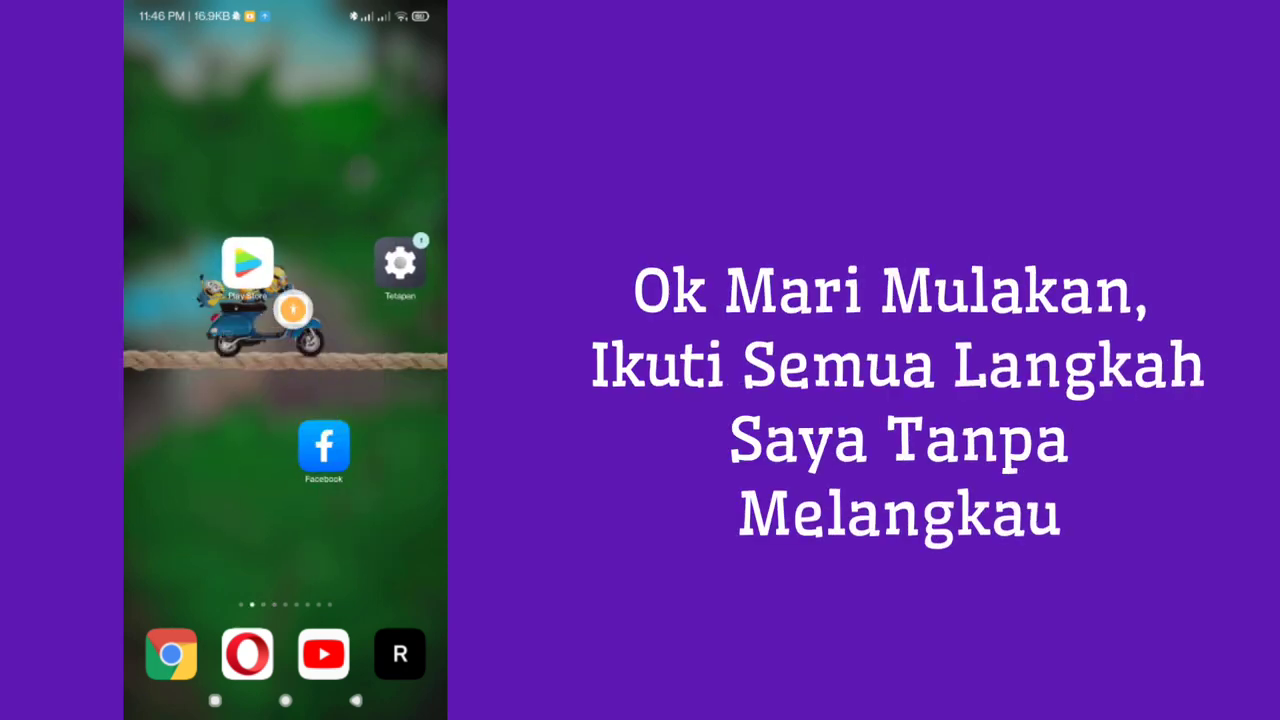
Launch the Google Play Store from its home screen icon.
left_click(247, 265)
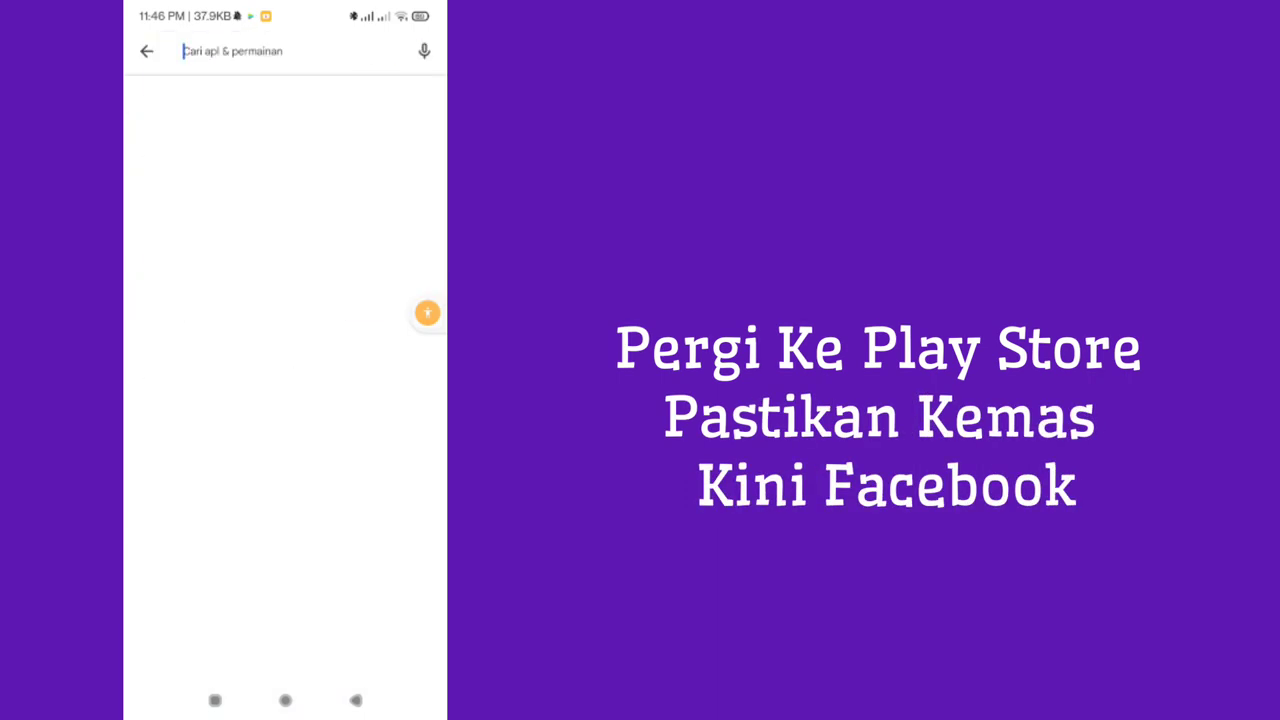
Search the Play Store for 'Facebook' and launch the already installed app.
type("Fa")
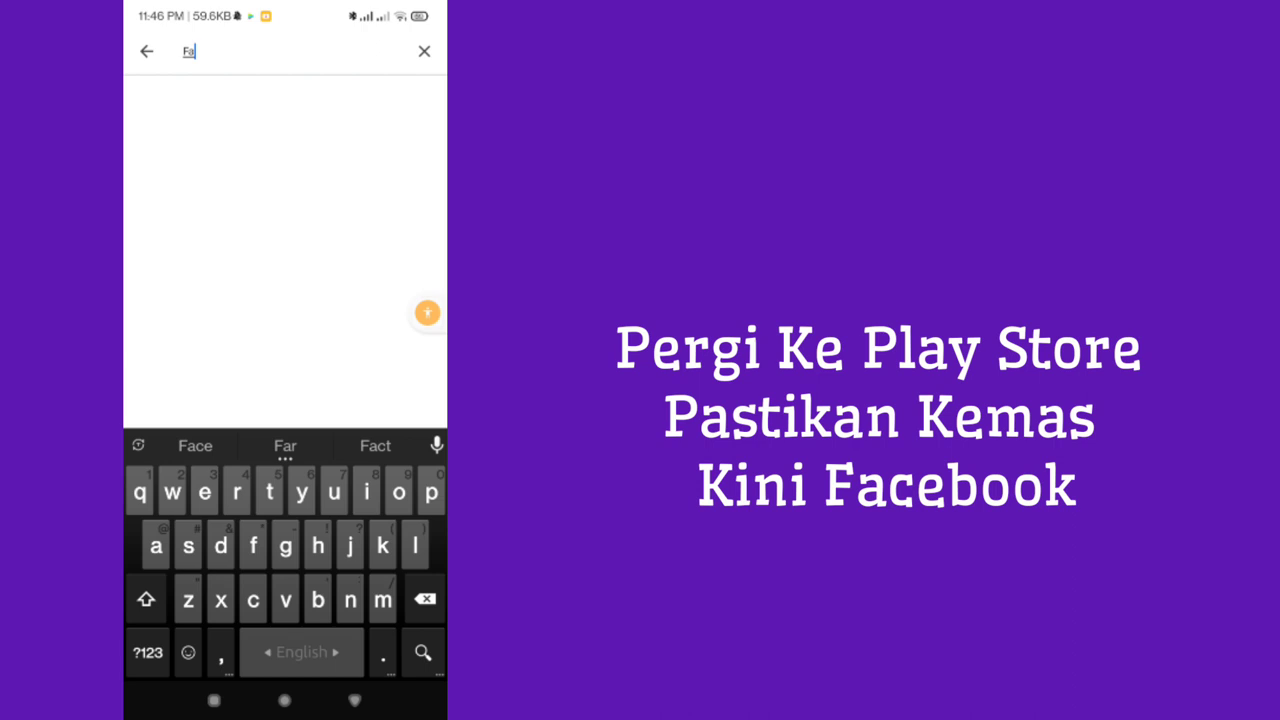
type("cen")
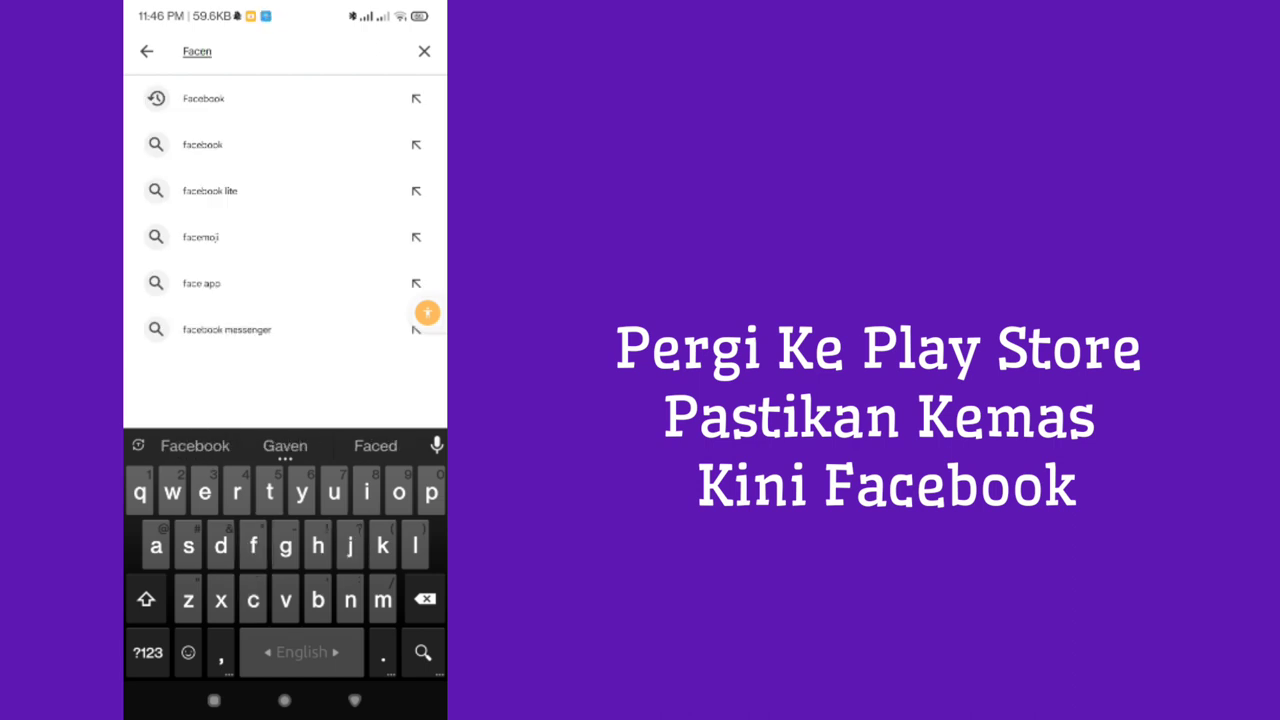
left_click(424, 599)
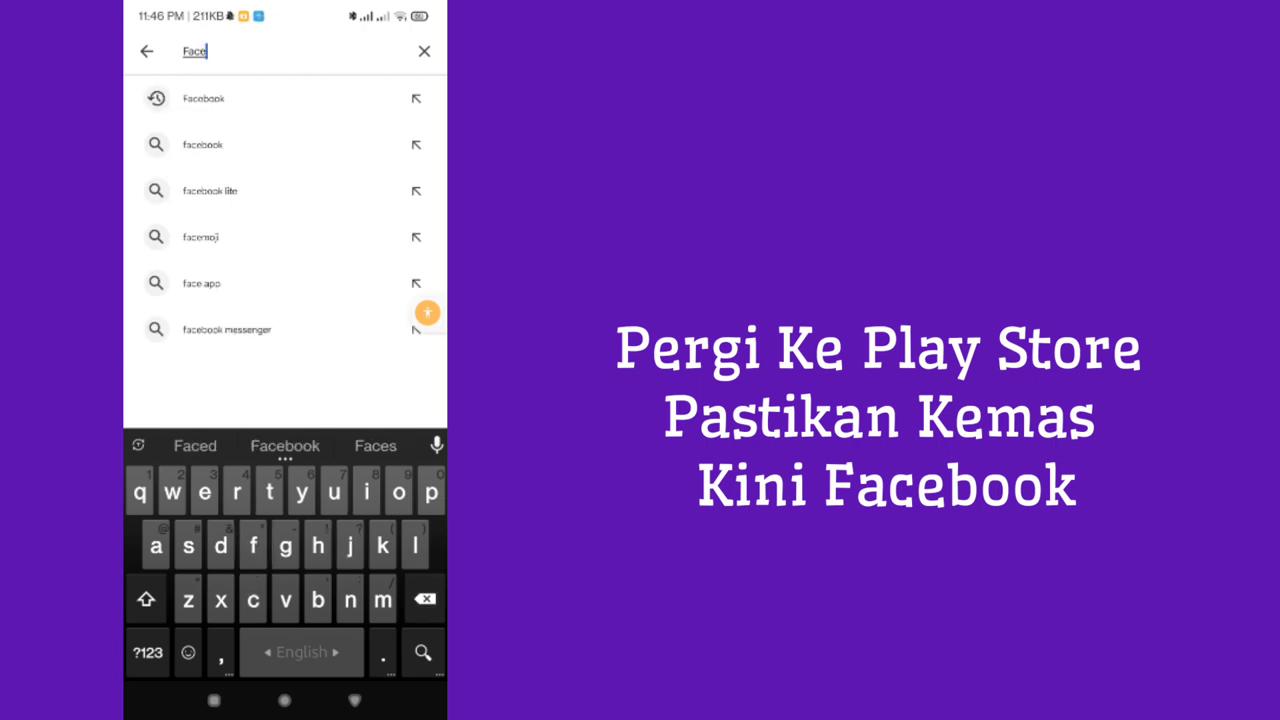
left_click(203, 98)
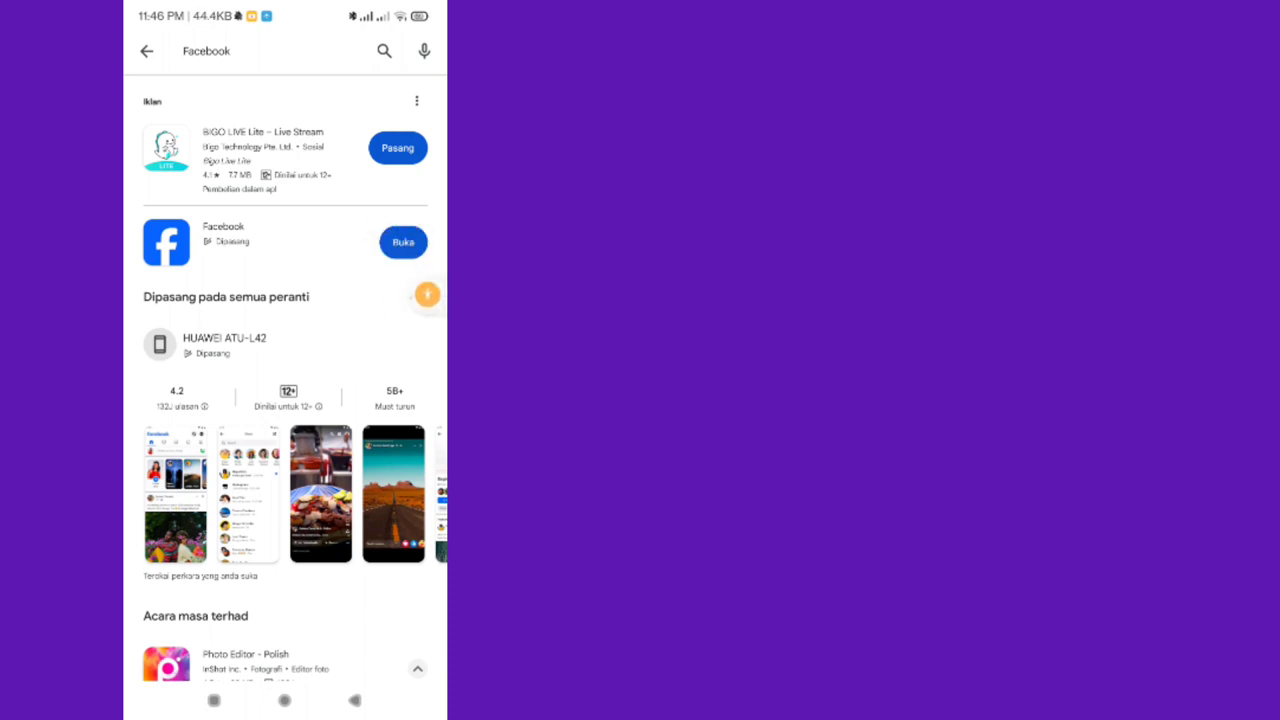
left_click(402, 242)
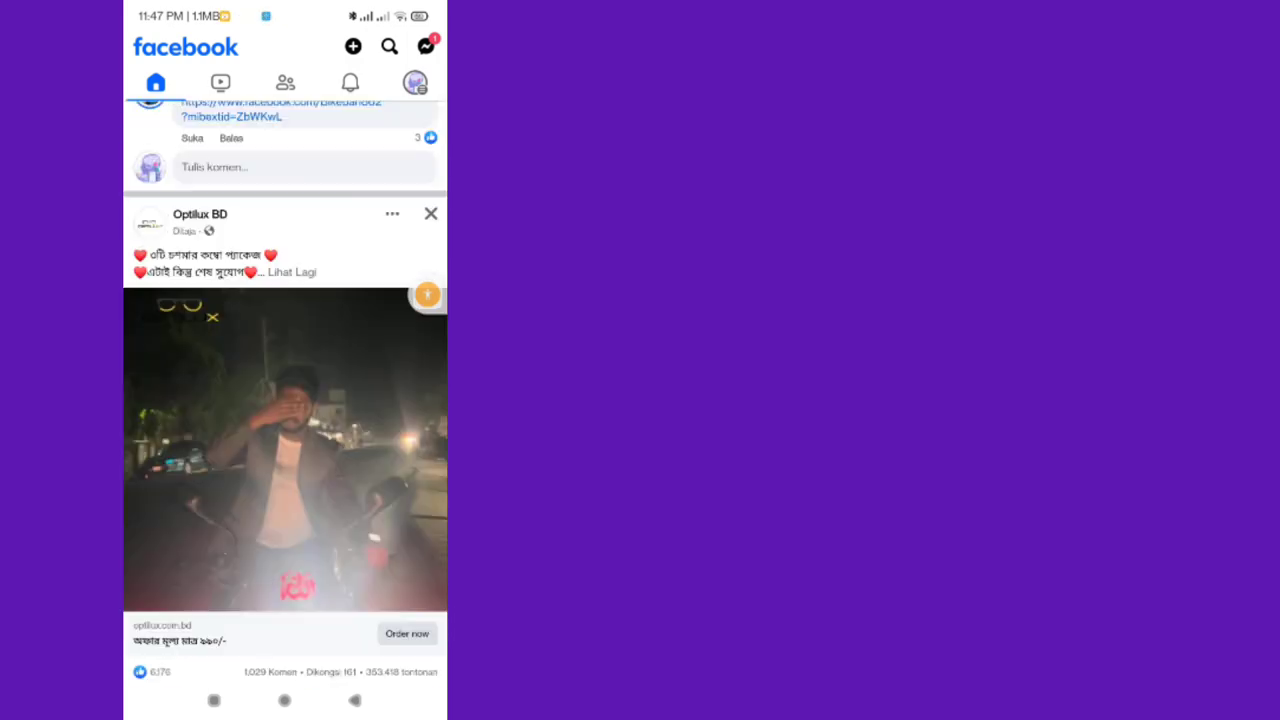
scroll("up", 3)
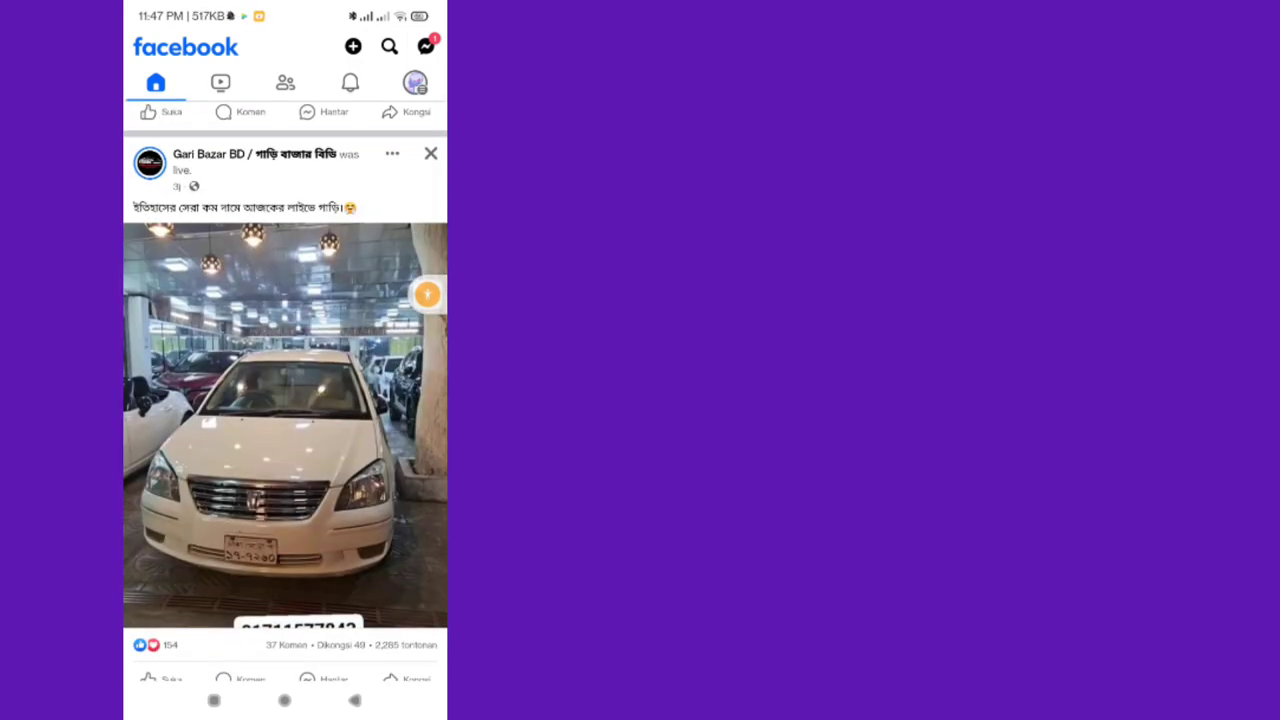
scroll("down", 3)
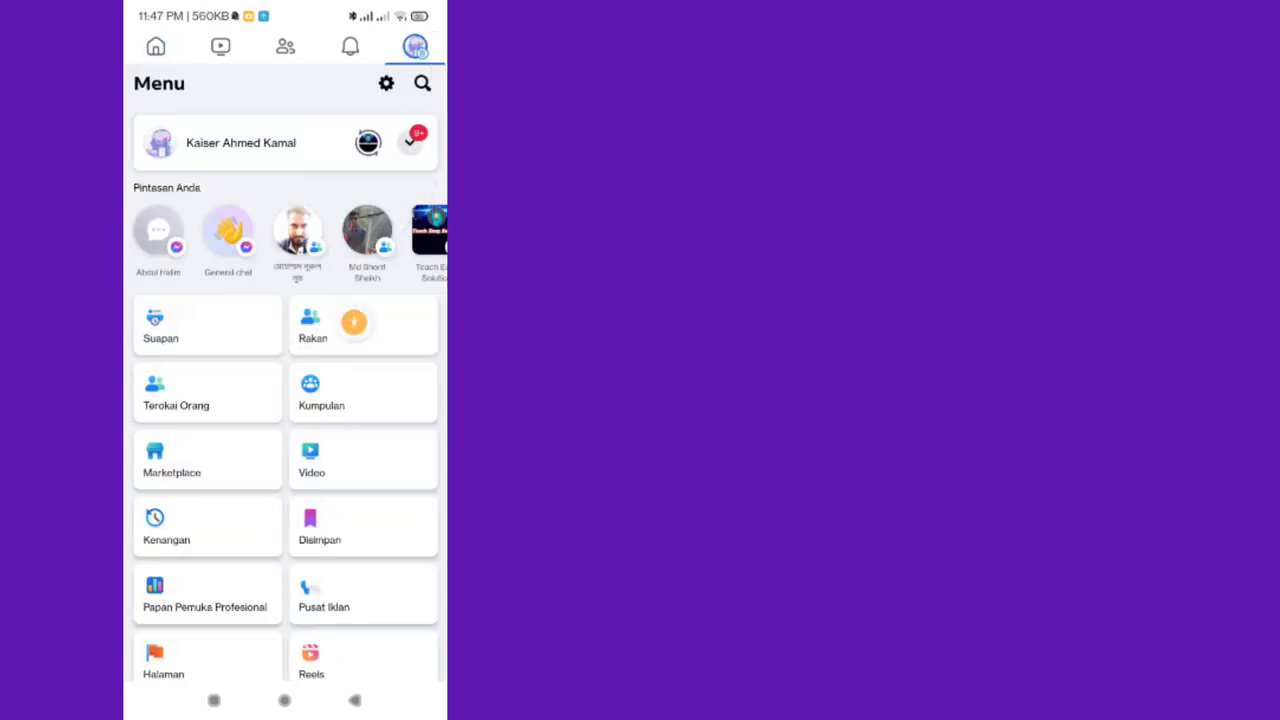
Go to Tetapan & Privasi, then Keutamaan > Navigasi settings.
scroll("down", 3)
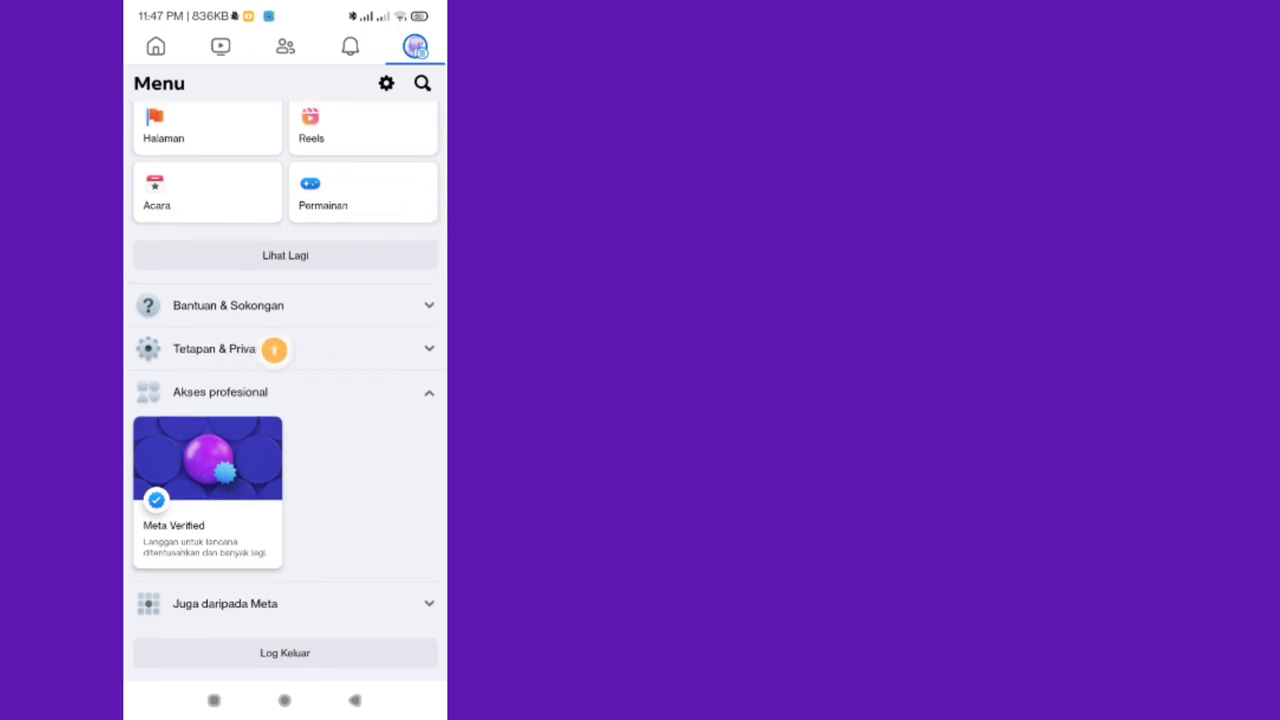
left_click(284, 348)
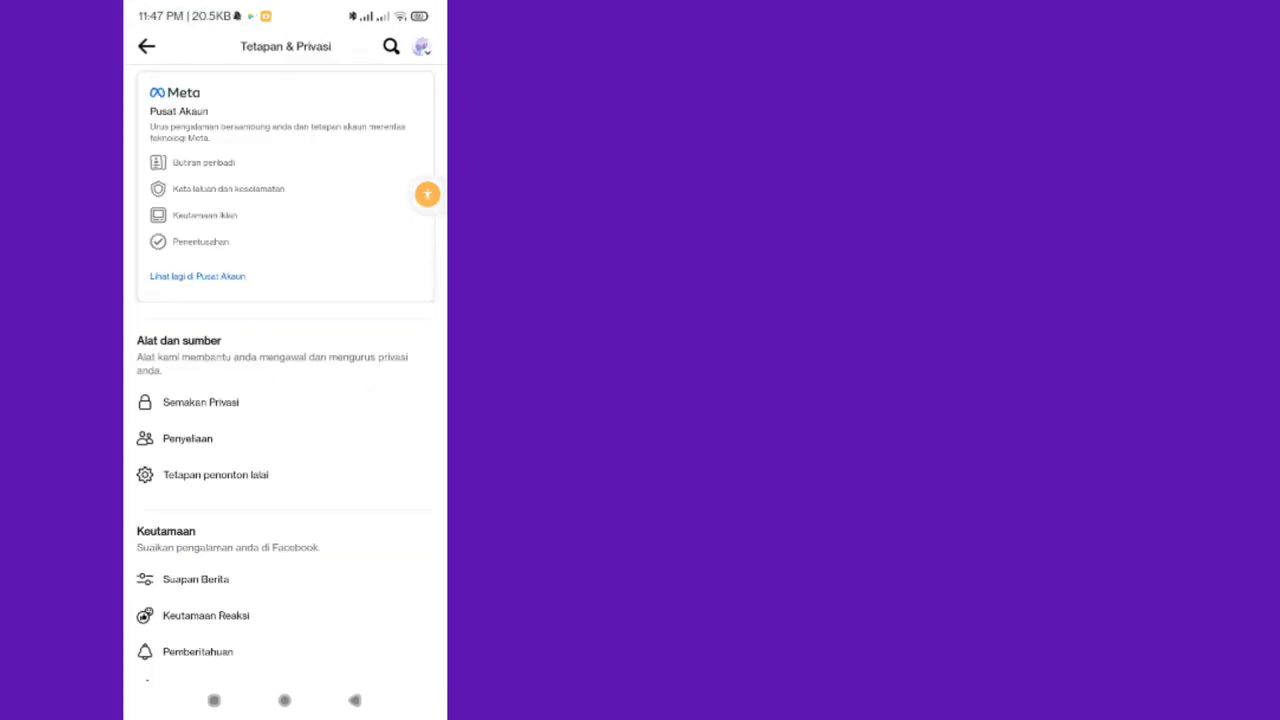
scroll("down", 3)
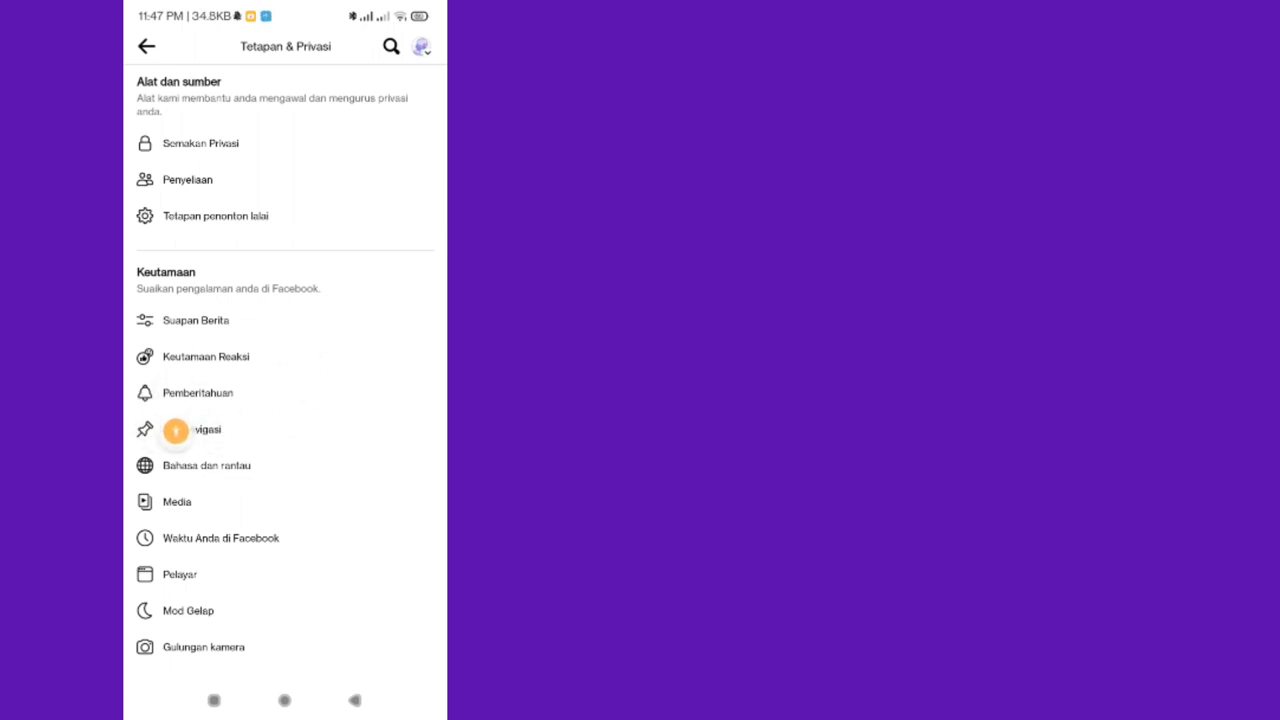
left_click(204, 430)
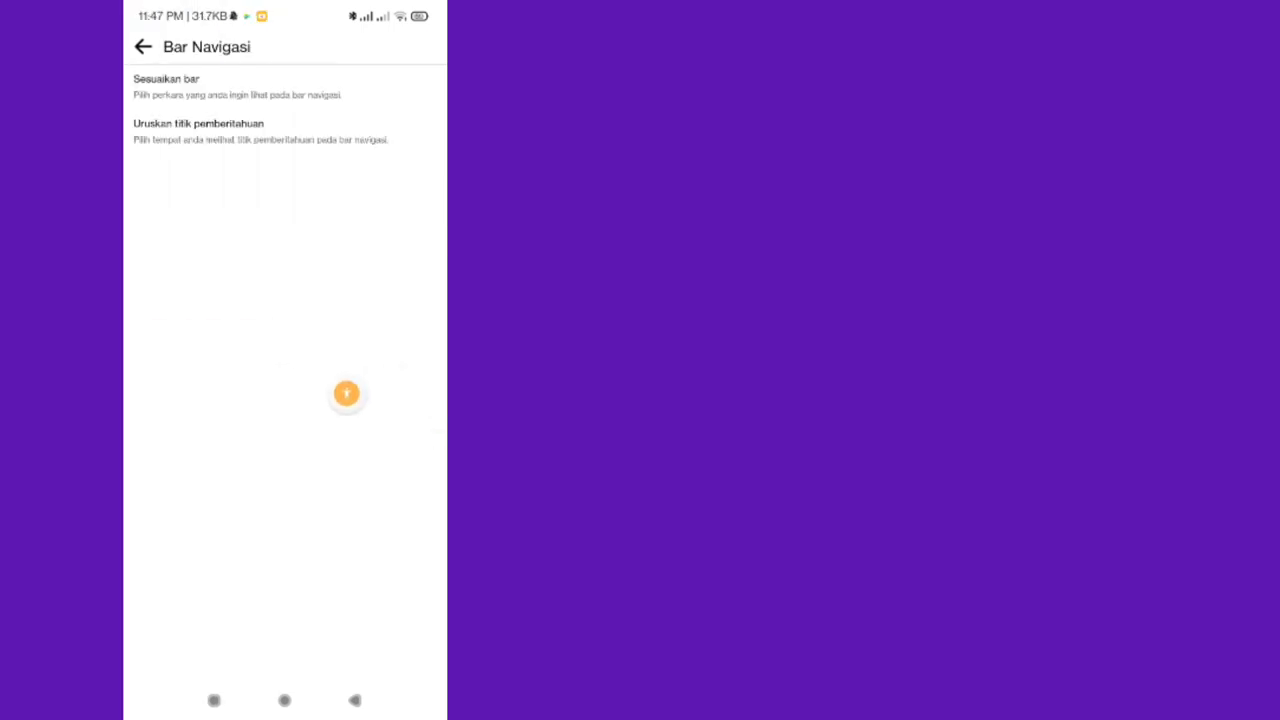
Under Sesuaikan bar, change Marketplace from Disembunyikan to pinned and go back.
left_click_drag(346, 393, 280, 89)
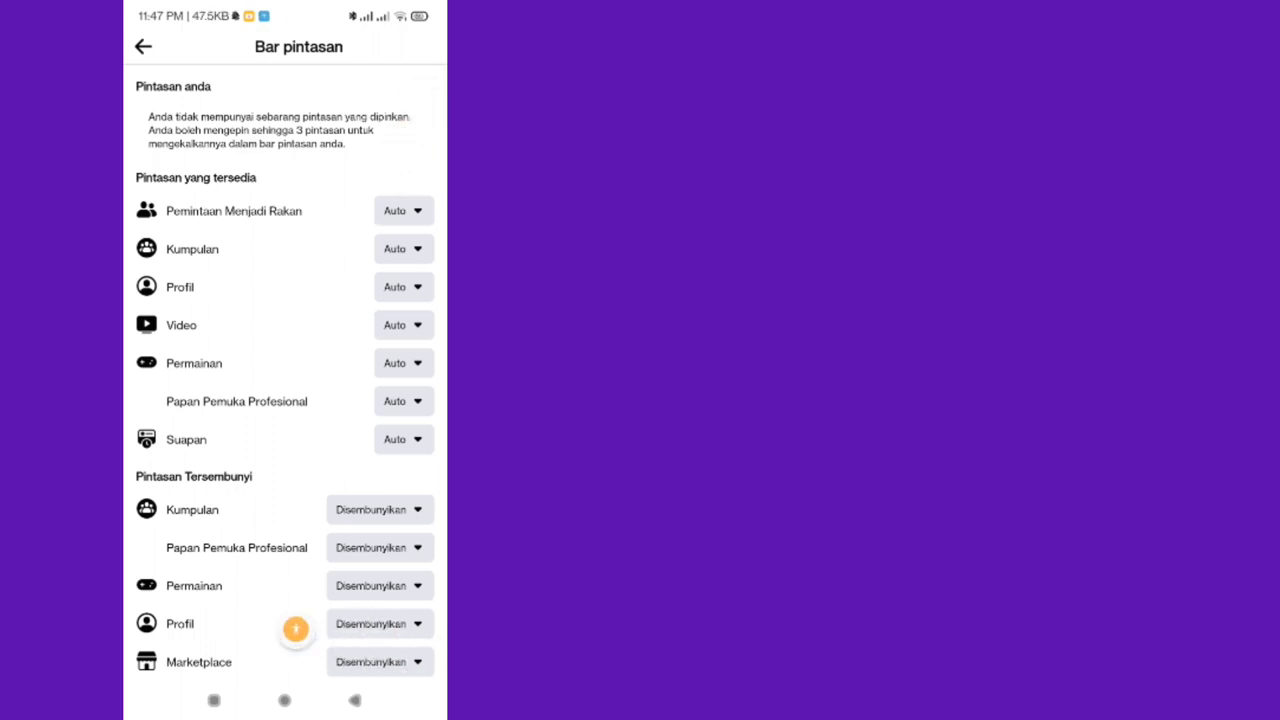
left_click(378, 661)
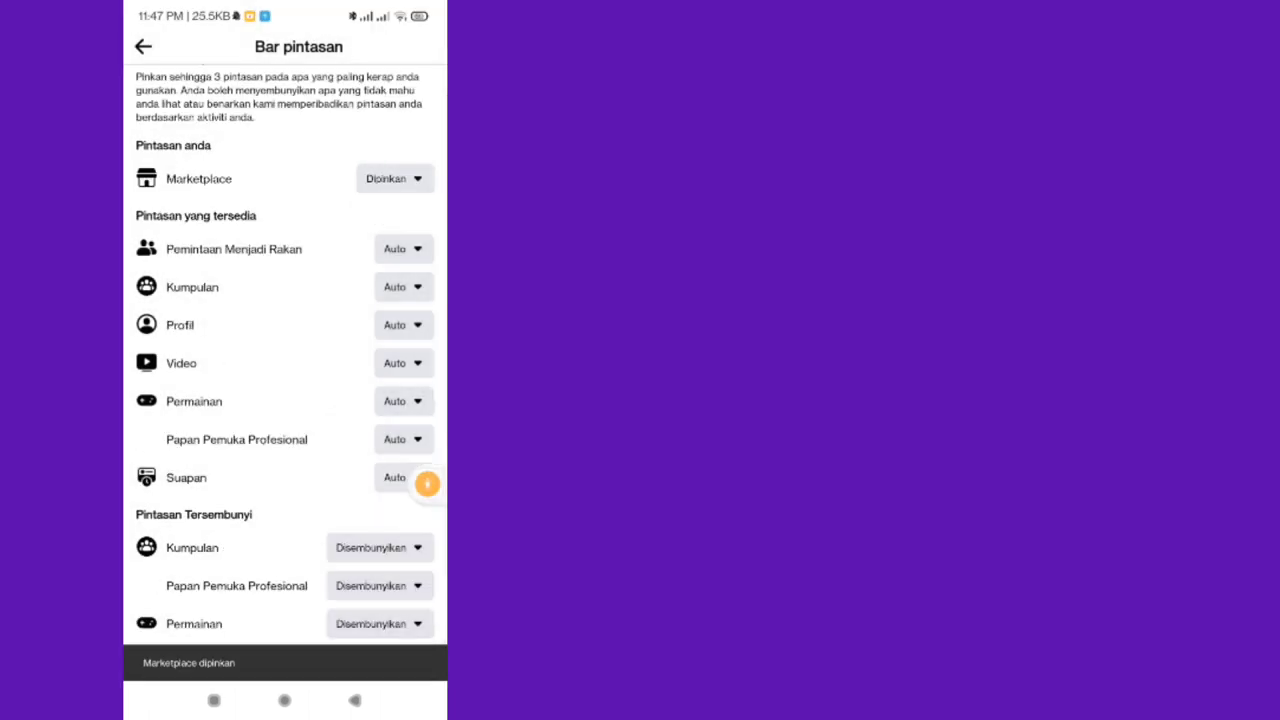
left_click(143, 46)
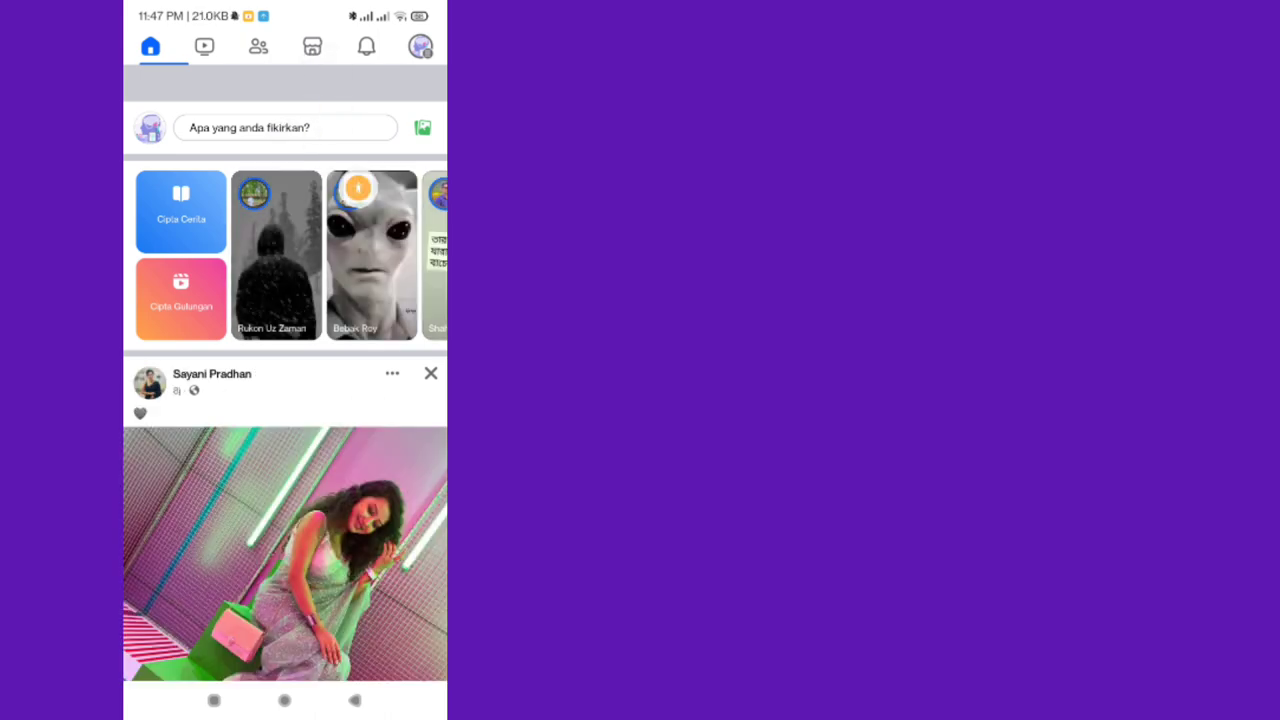
Open Marketplace via the pinned shop icon in the top navigation bar.
scroll("down", 3)
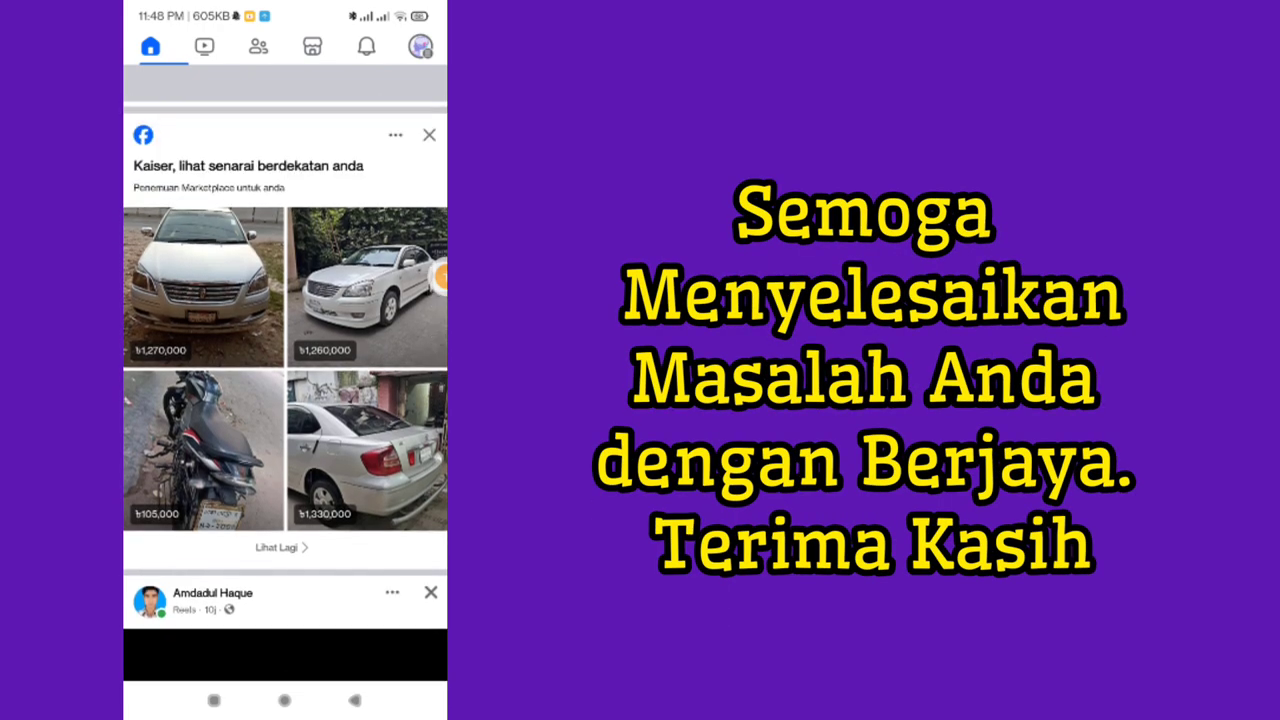
scroll("down", 3)
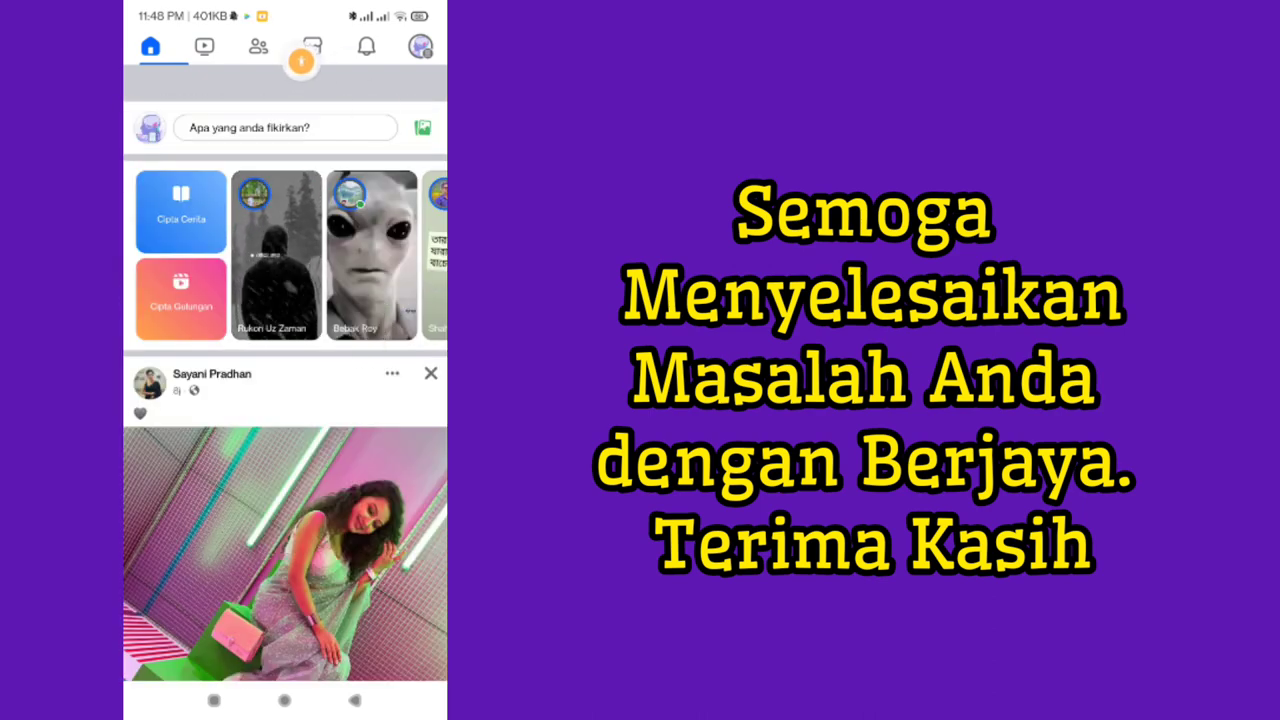
left_click(312, 46)
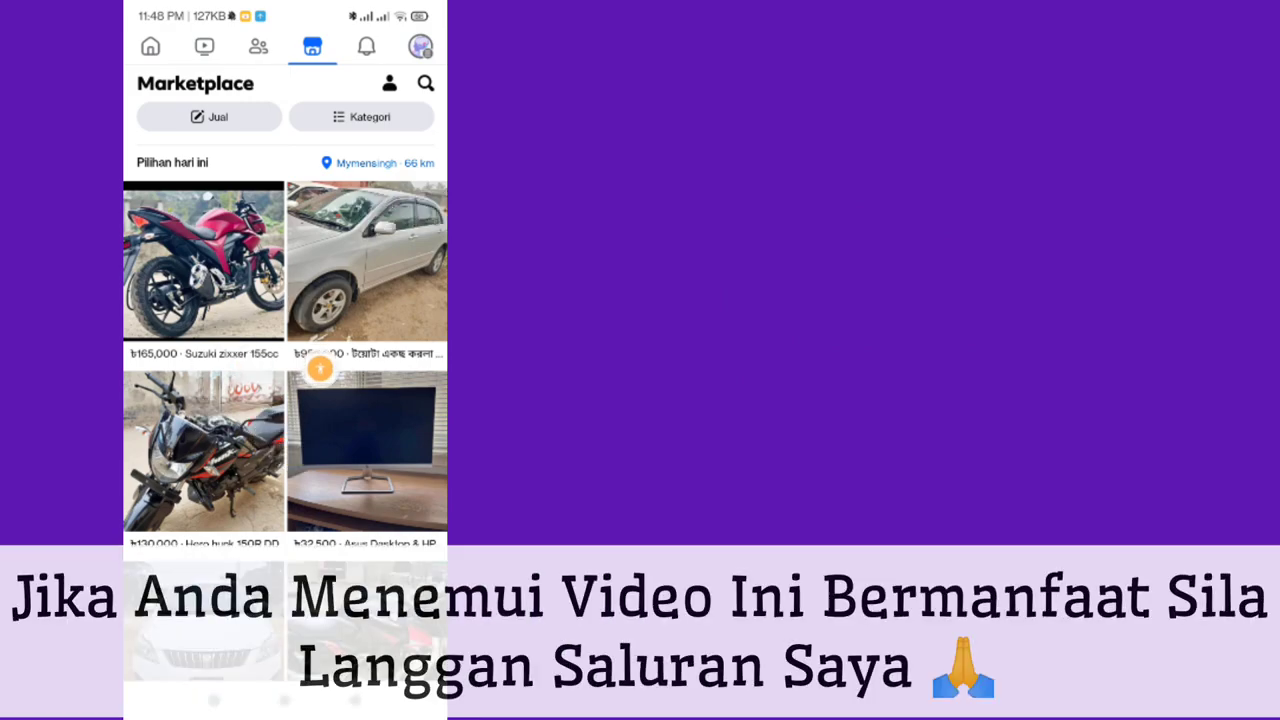
scroll("down", 3)
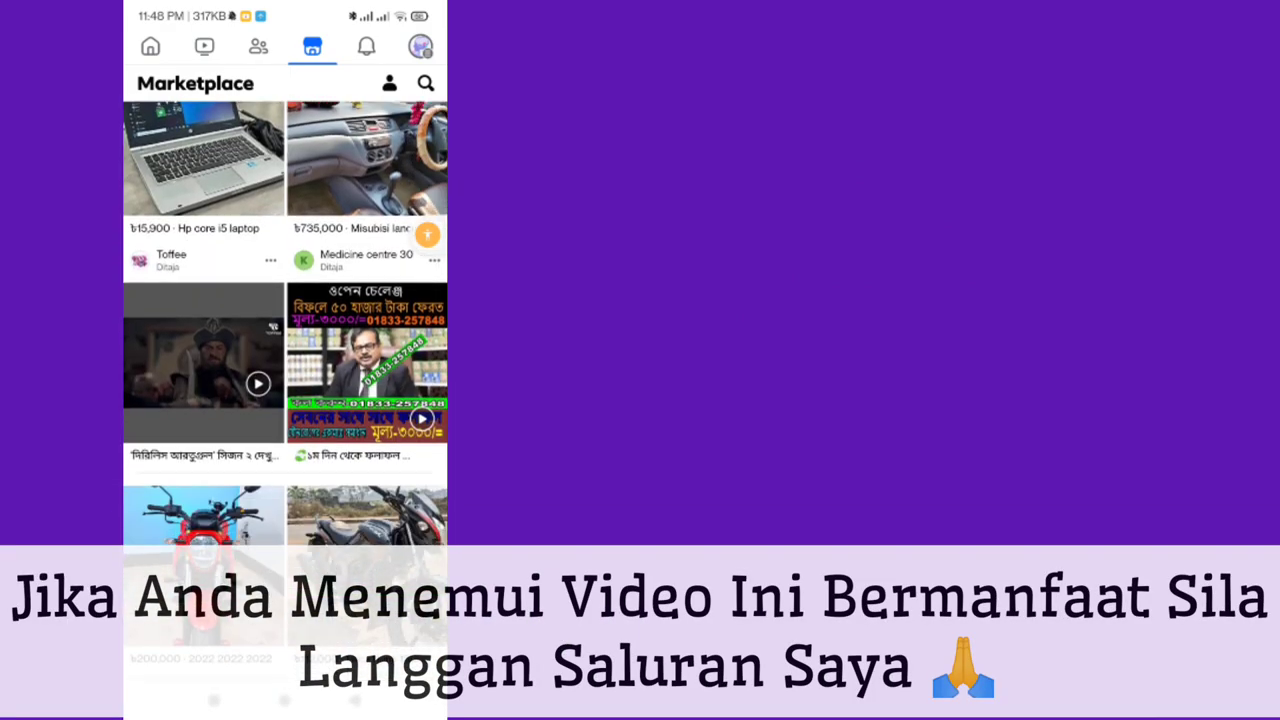
scroll("down", 3)
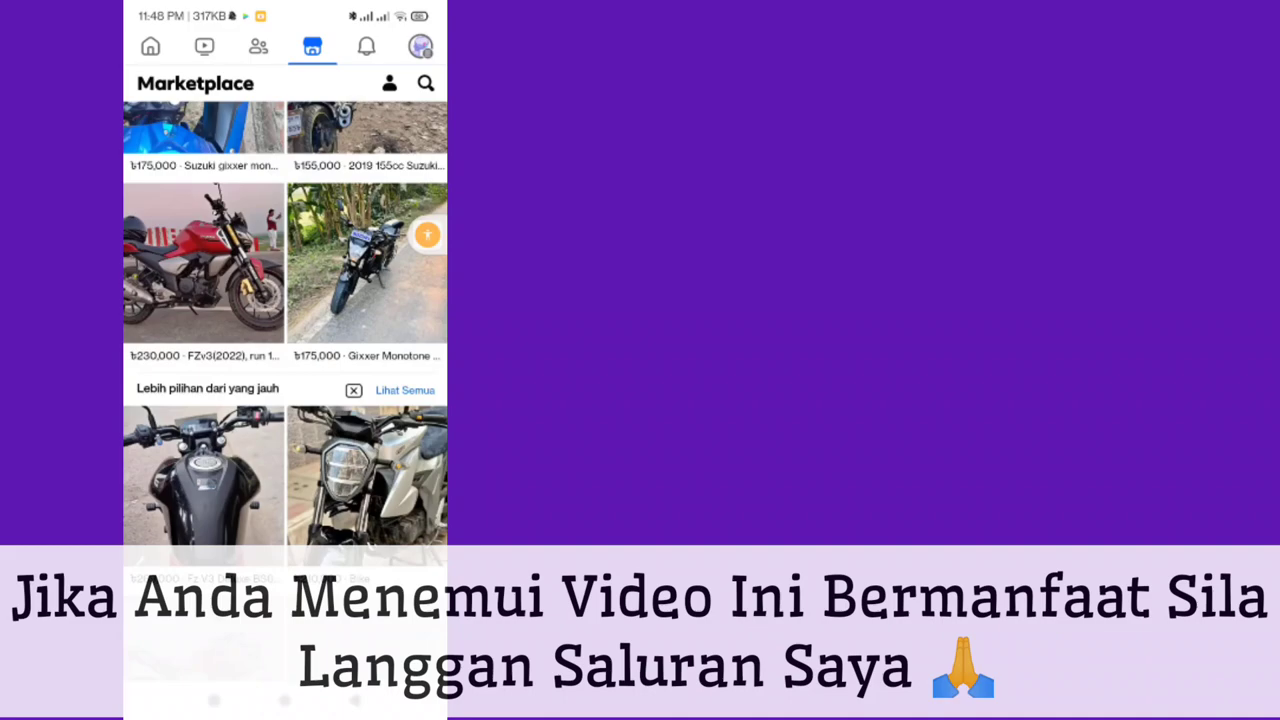
scroll("up", 3)
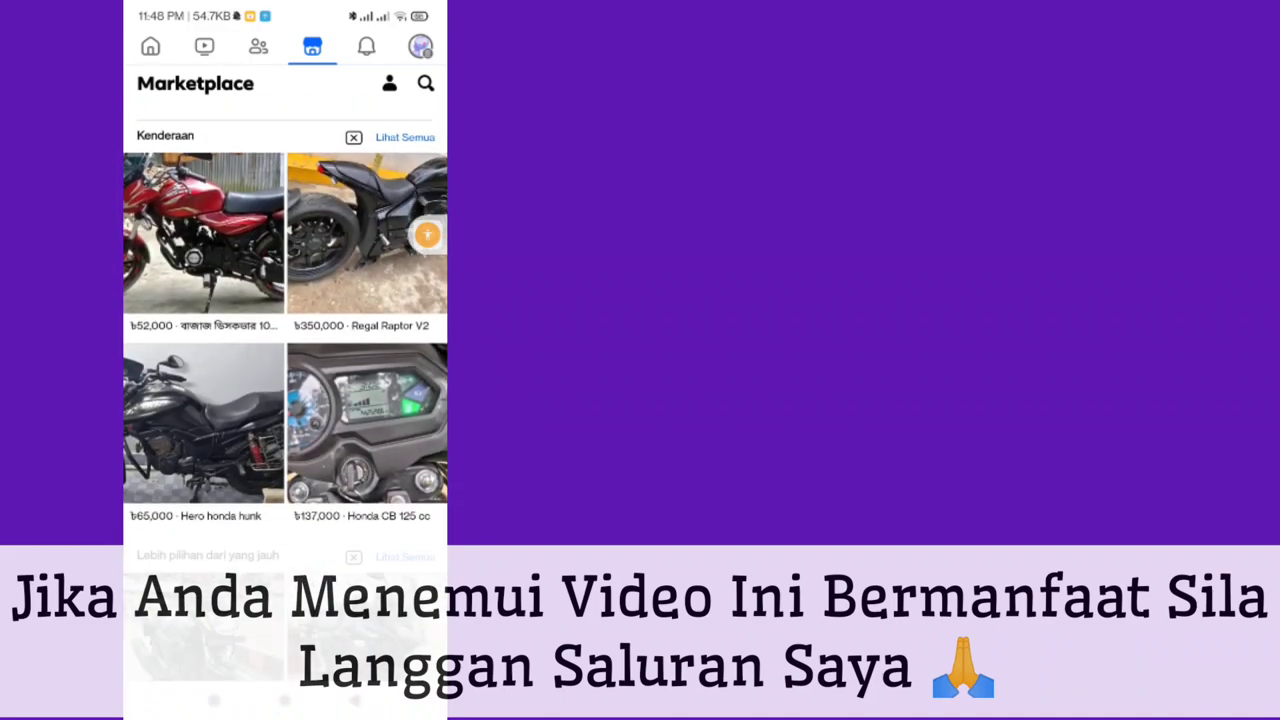
scroll("down", 3)
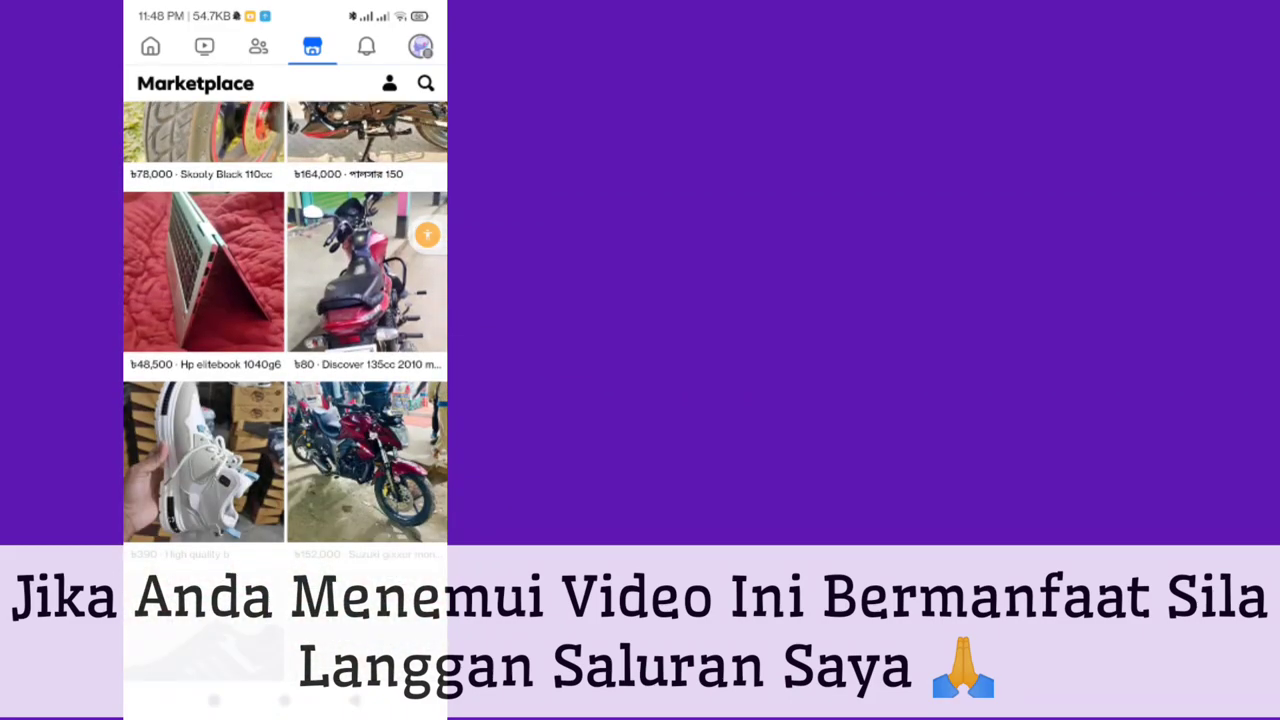